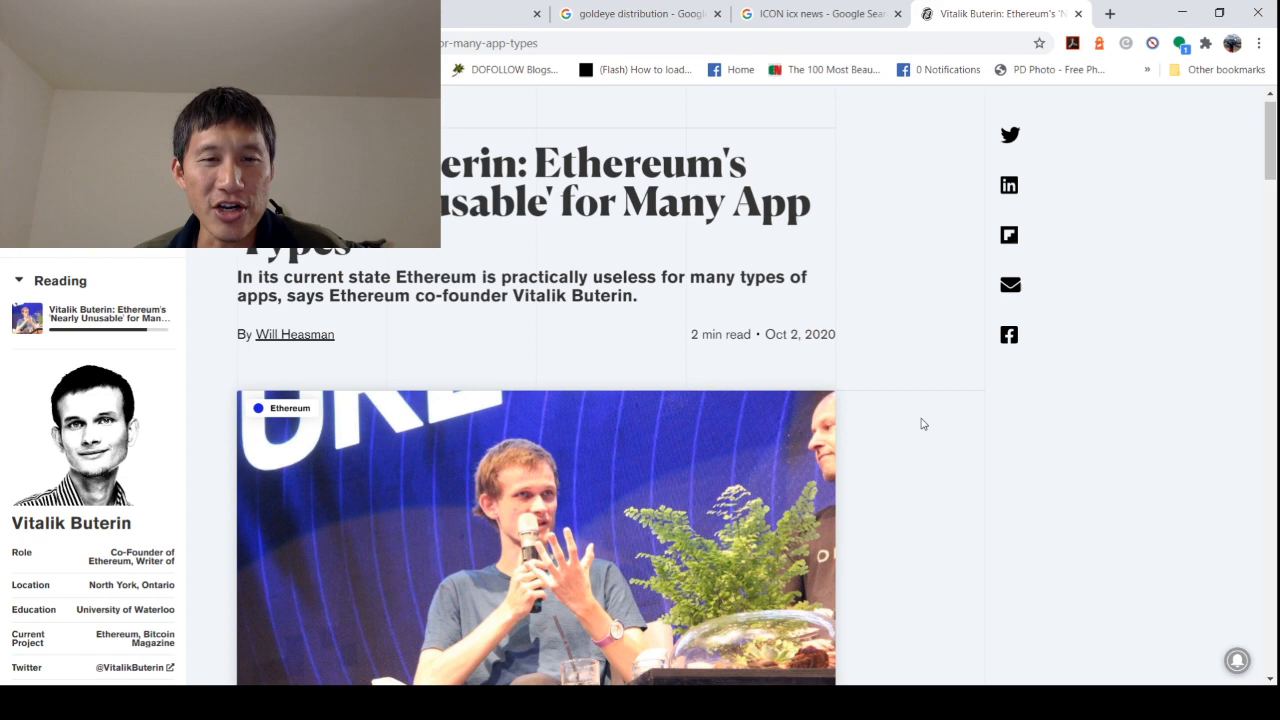
scroll(down, 3)
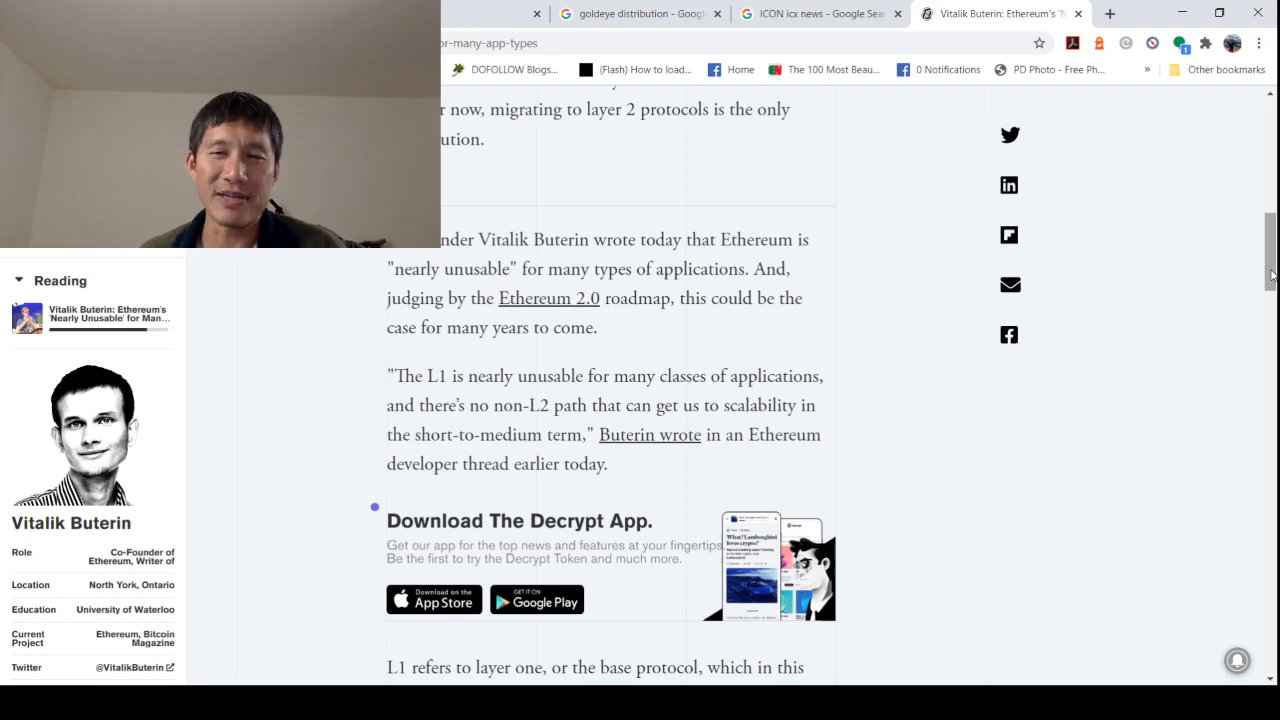
scroll(down, 3)
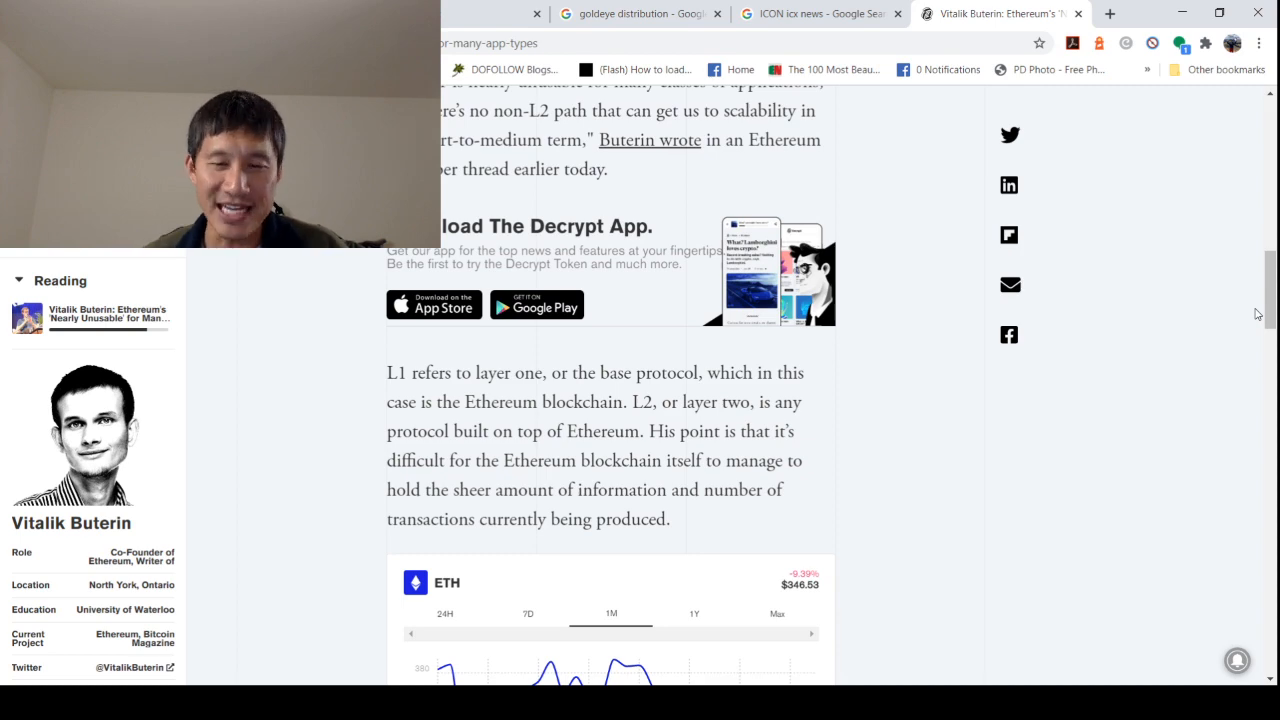
scroll(down, 3)
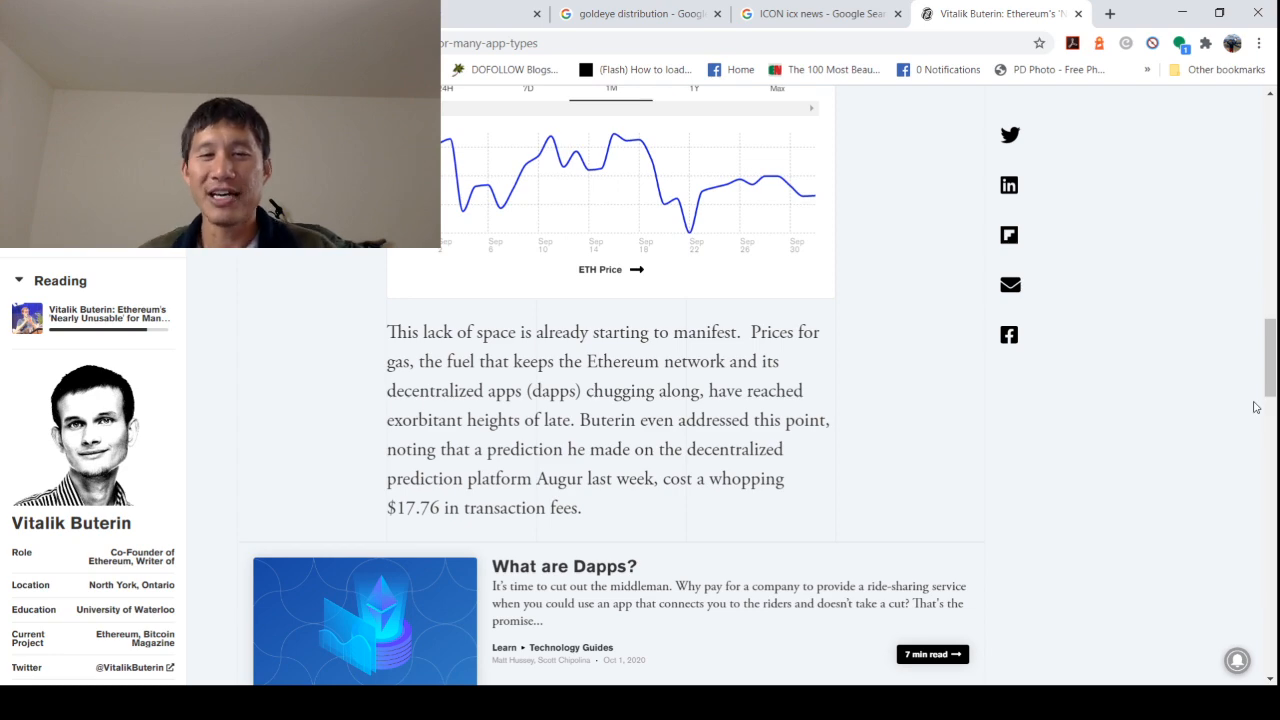
scroll(down, 3)
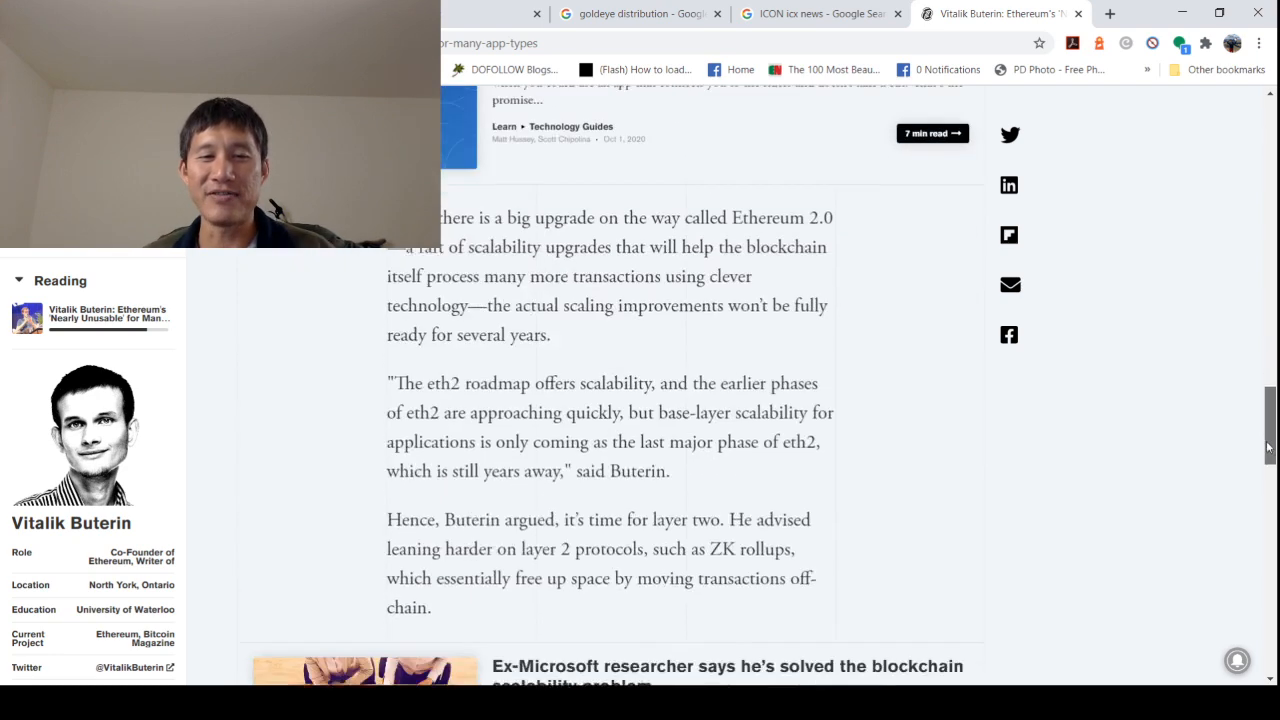
scroll(down, 3)
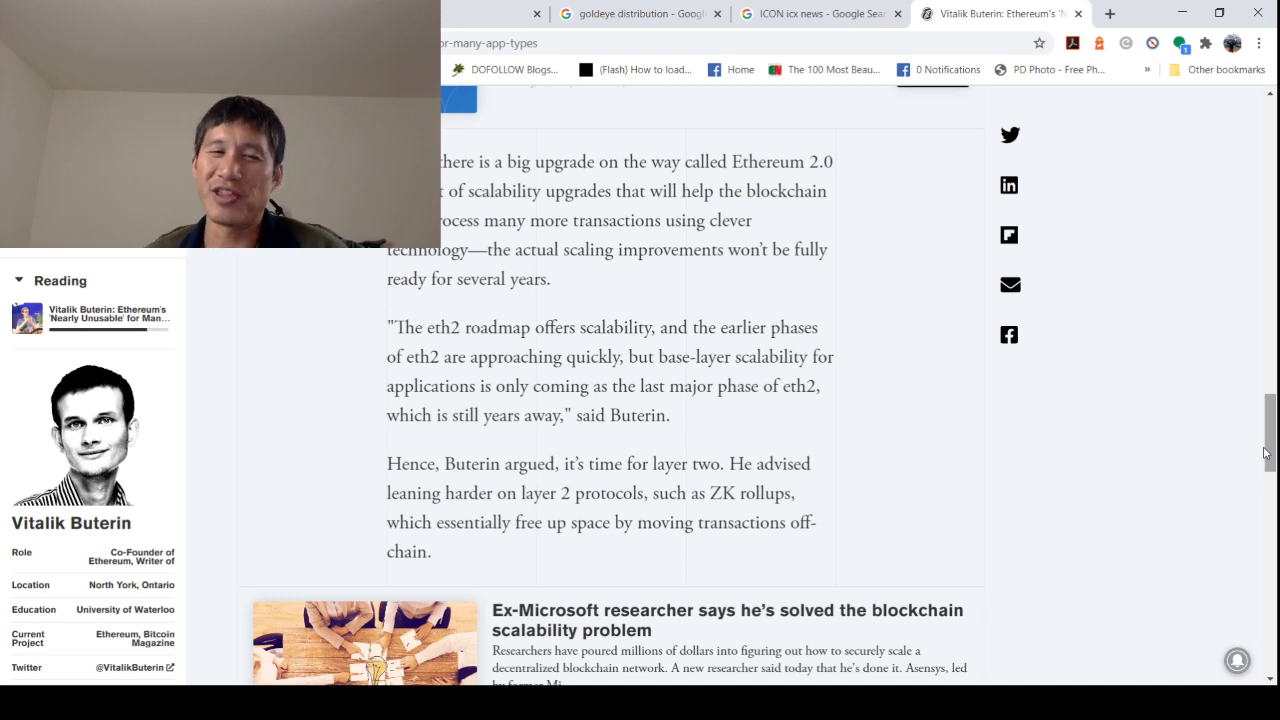
scroll(down, 3)
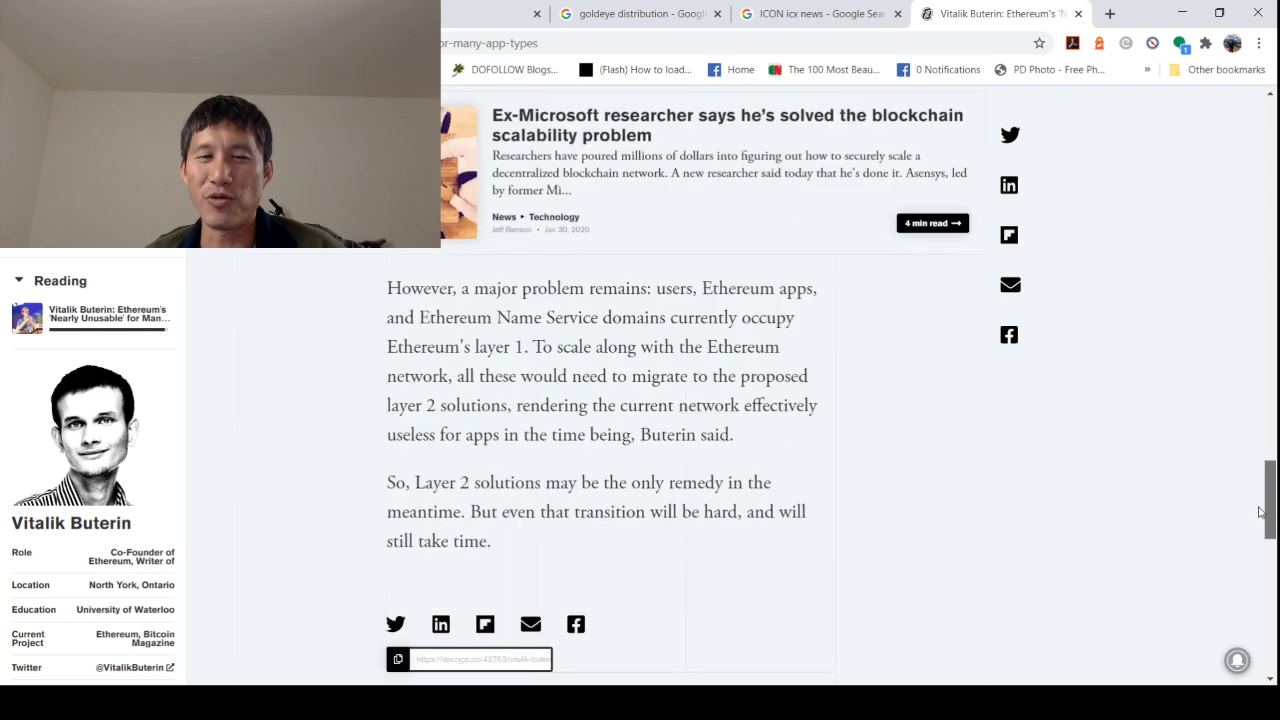